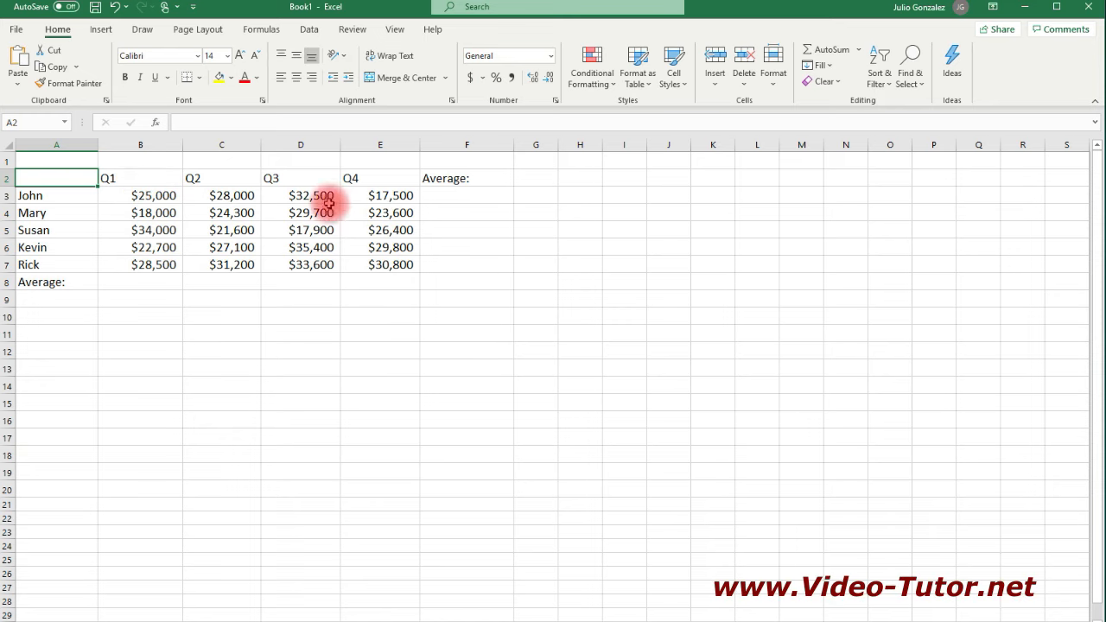
Enter =AVERAGE(B3:E3) in F3 to get John's quarterly average, $25,750.
left_click(466, 195)
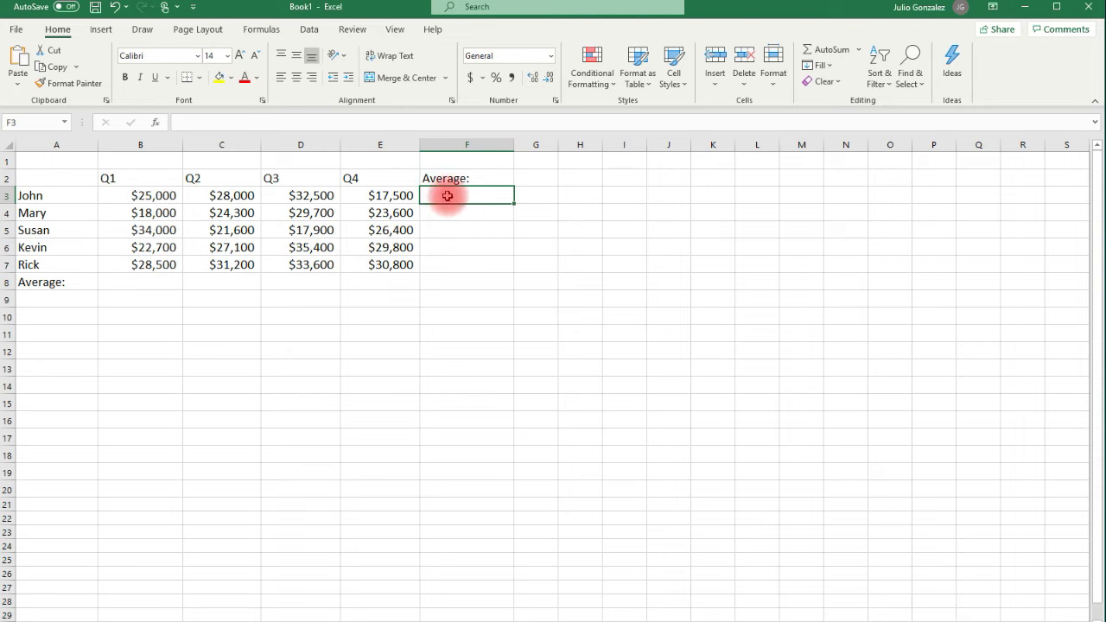
type("=")
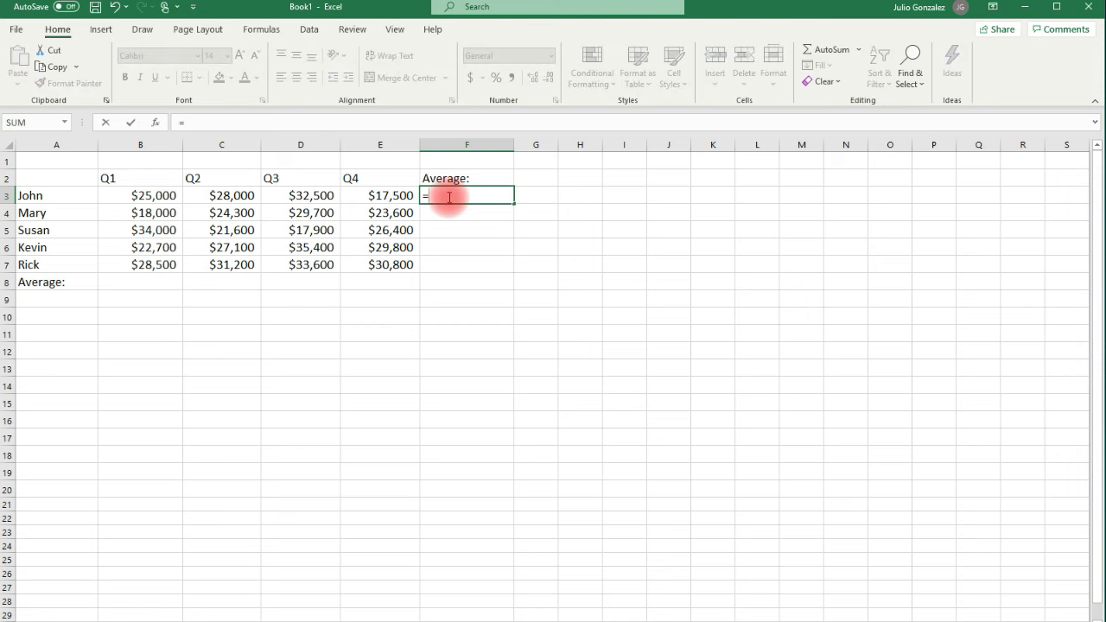
type("average")
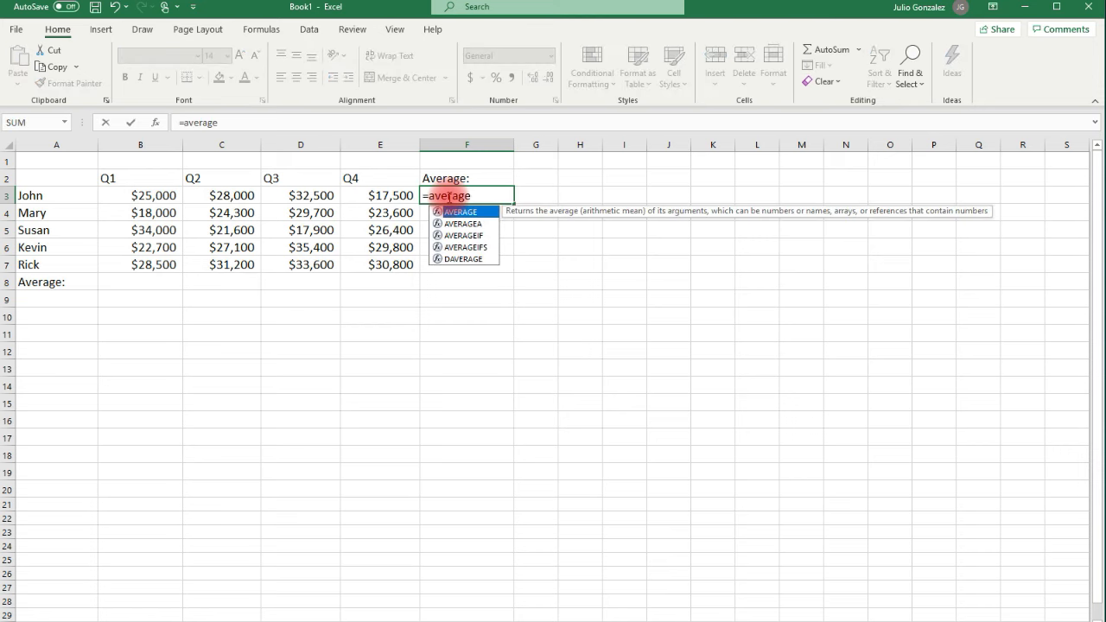
type("(")
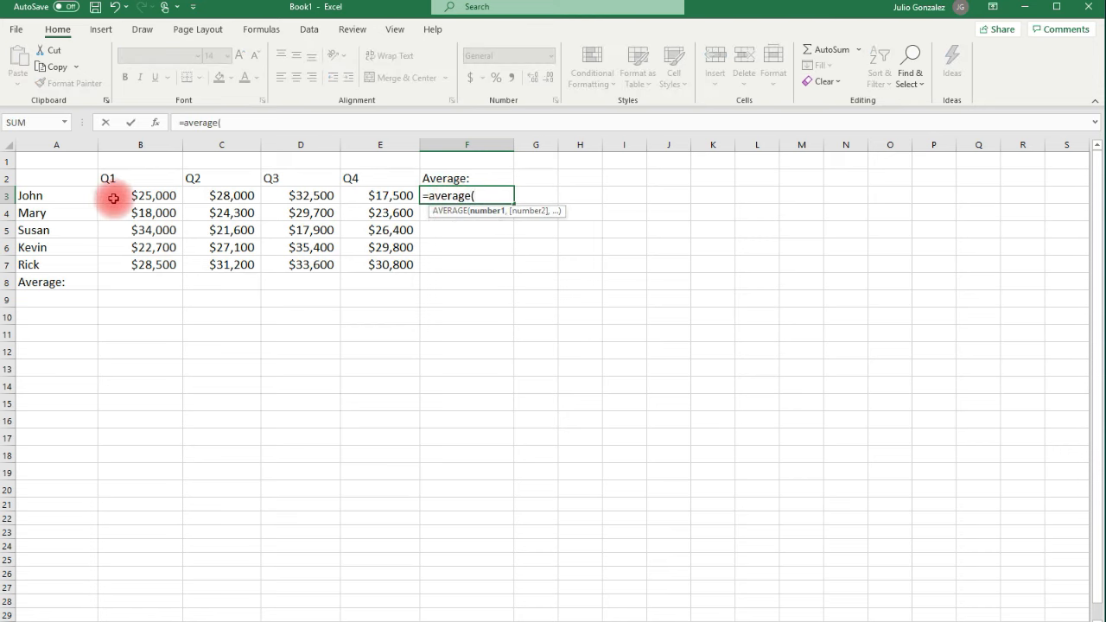
left_click_drag(140, 195, 380, 195)
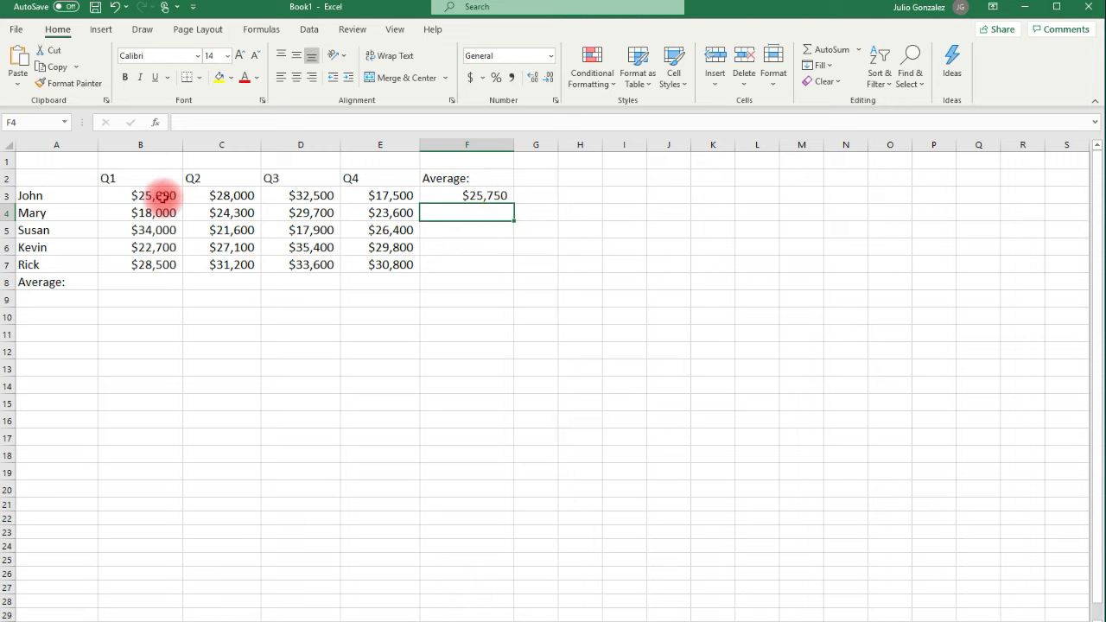
left_click(221, 212)
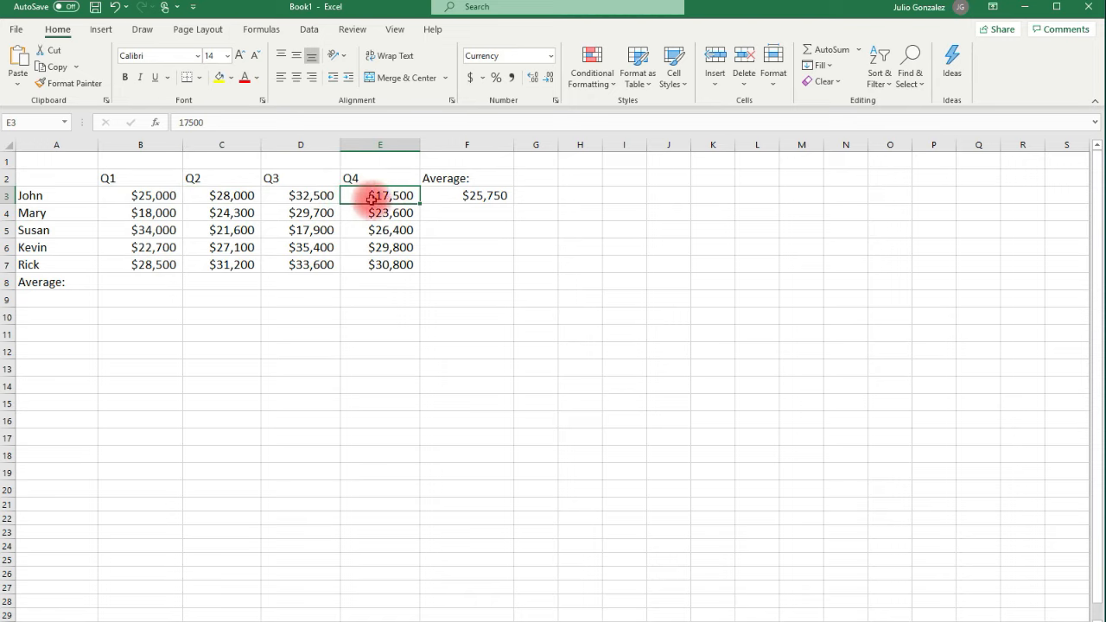
mouse_move(418, 297)
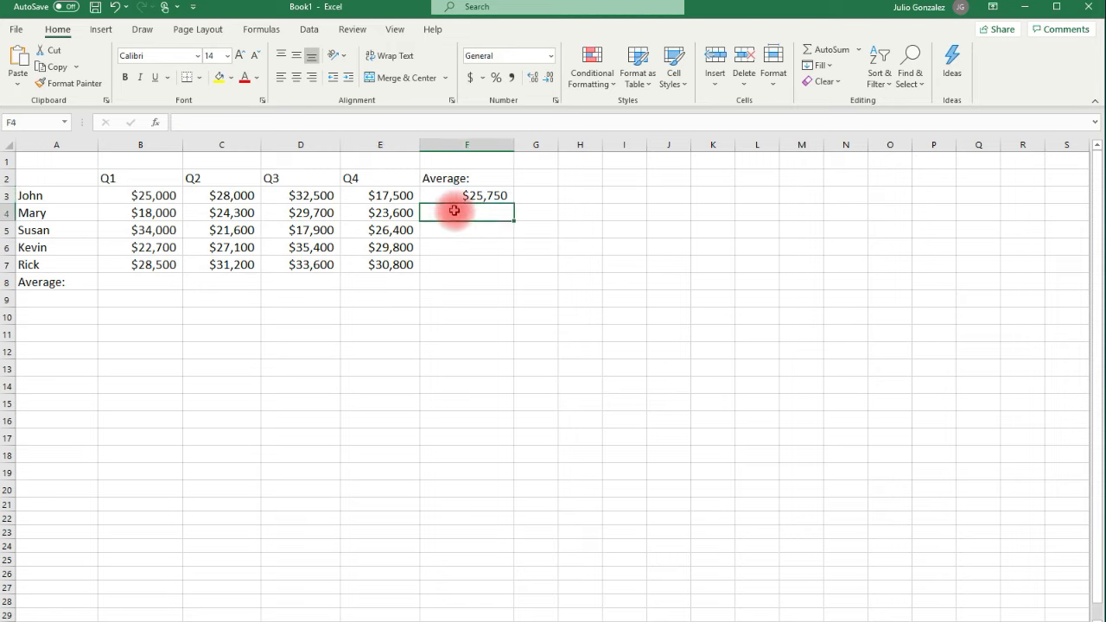
Enter =AVERAGE(B4:E4) in F4 for Mary's average, $23,900, then move to B8.
type("=average(")
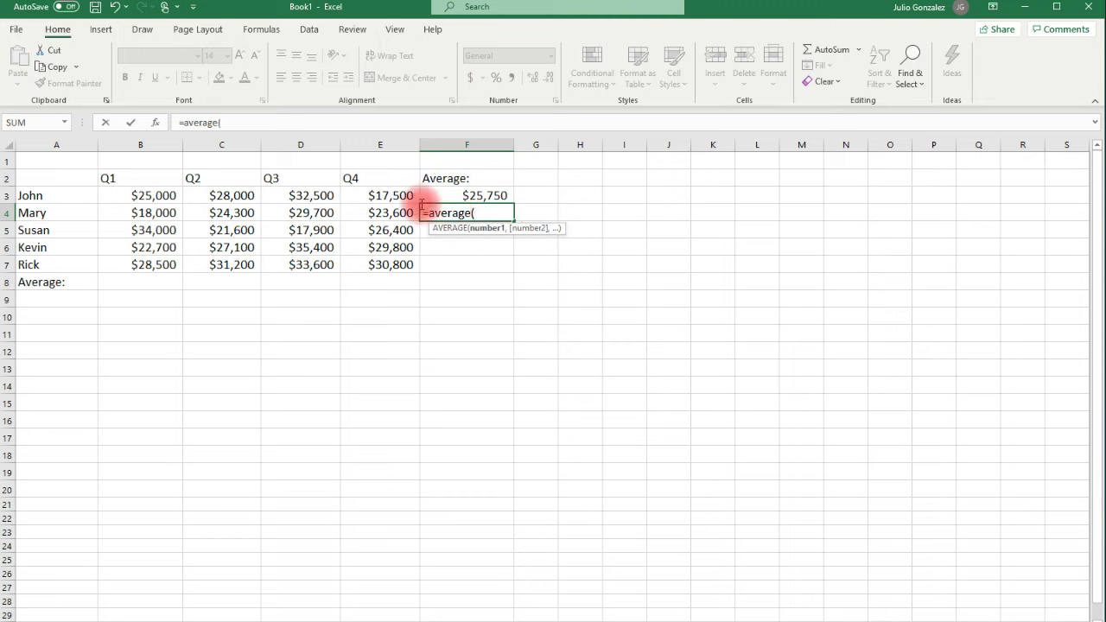
left_click_drag(140, 213, 391, 212)
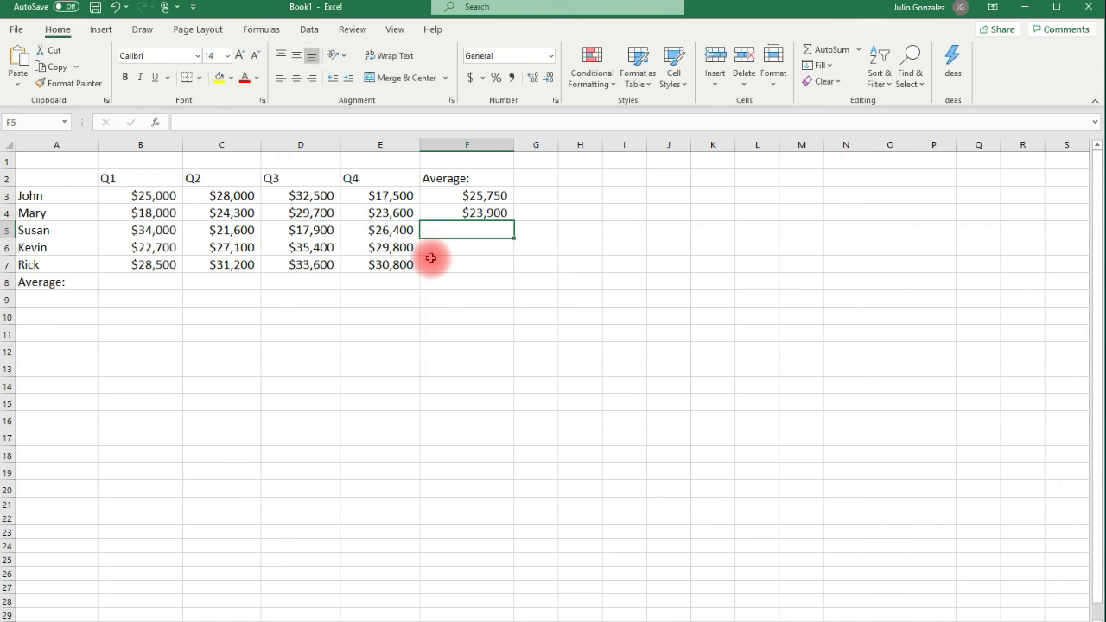
left_click(128, 282)
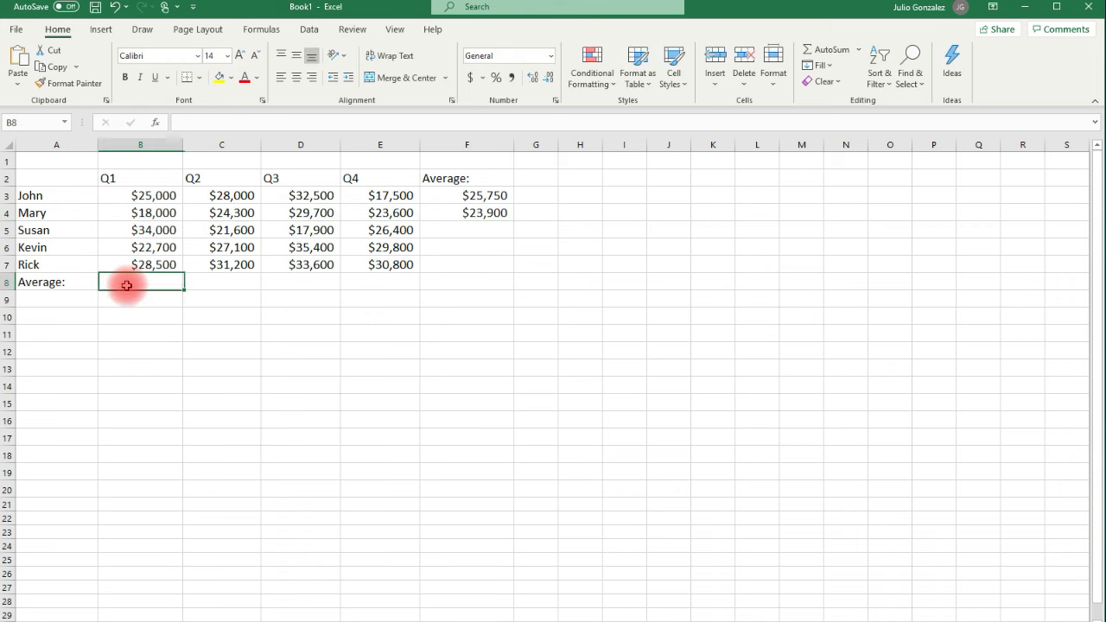
Enter =AVERAGE(B3:B7) in B8 for the Q1 column average, $25,640, then move to C8.
type("=")
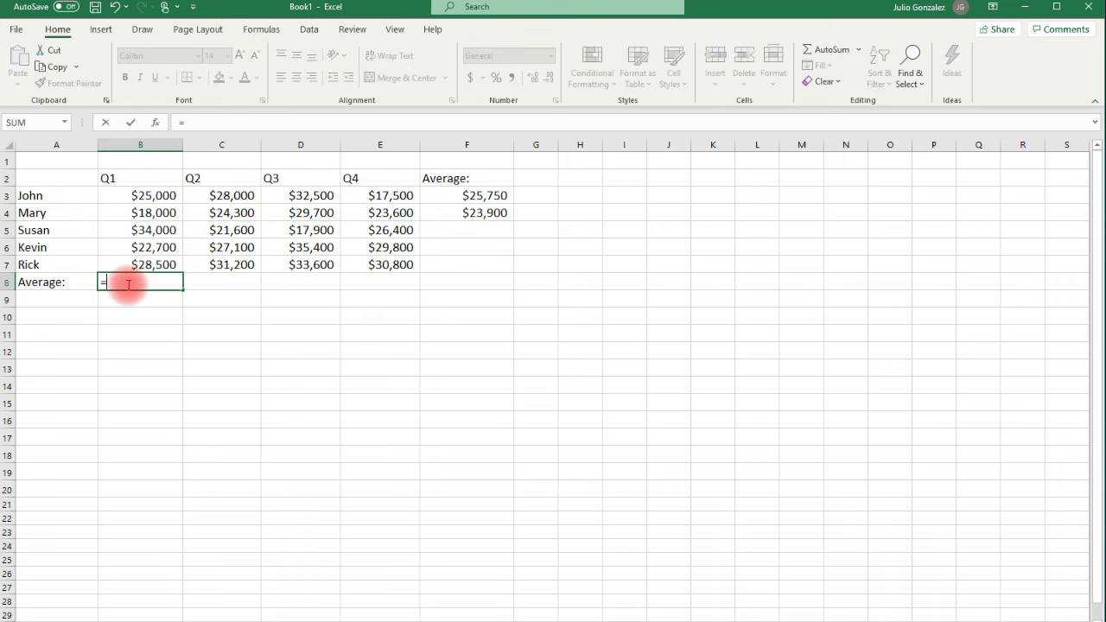
type("average")
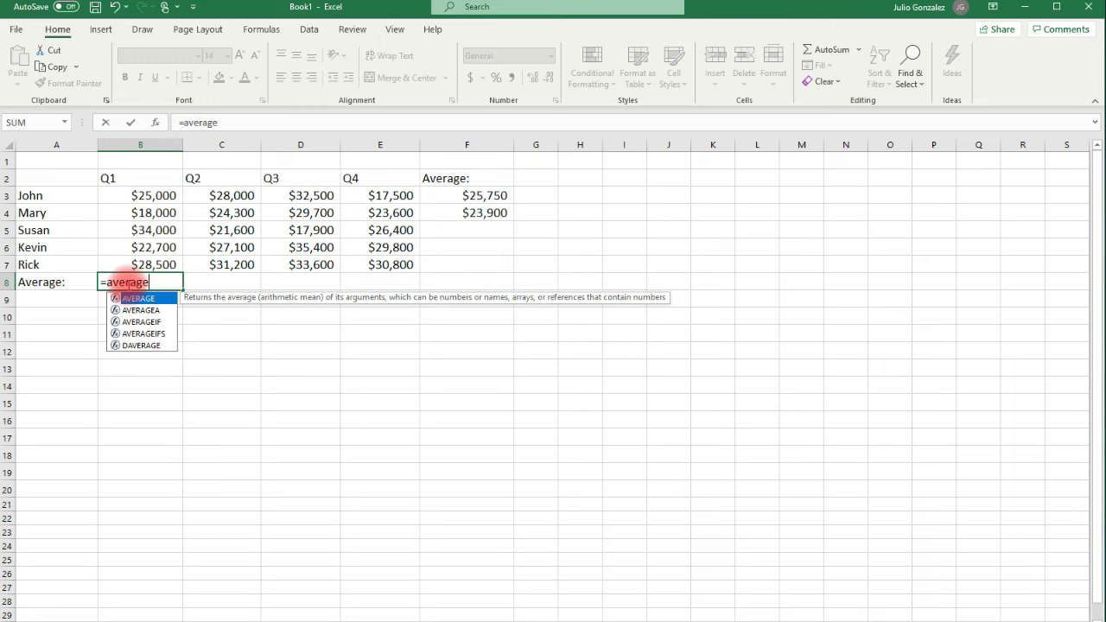
left_click_drag(153, 195, 153, 229)
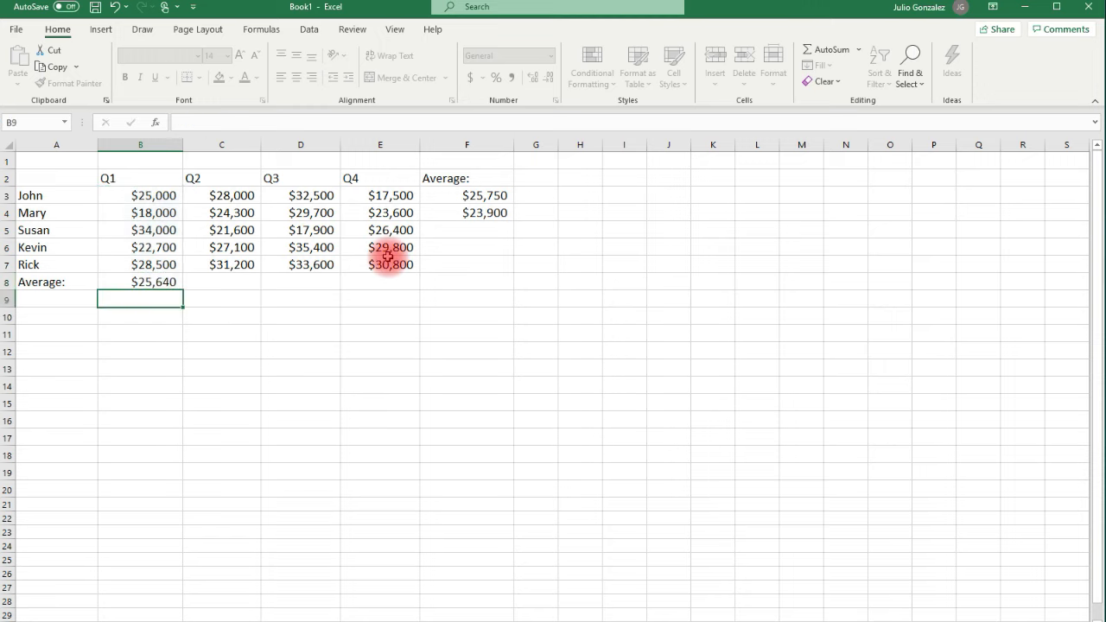
left_click(221, 282)
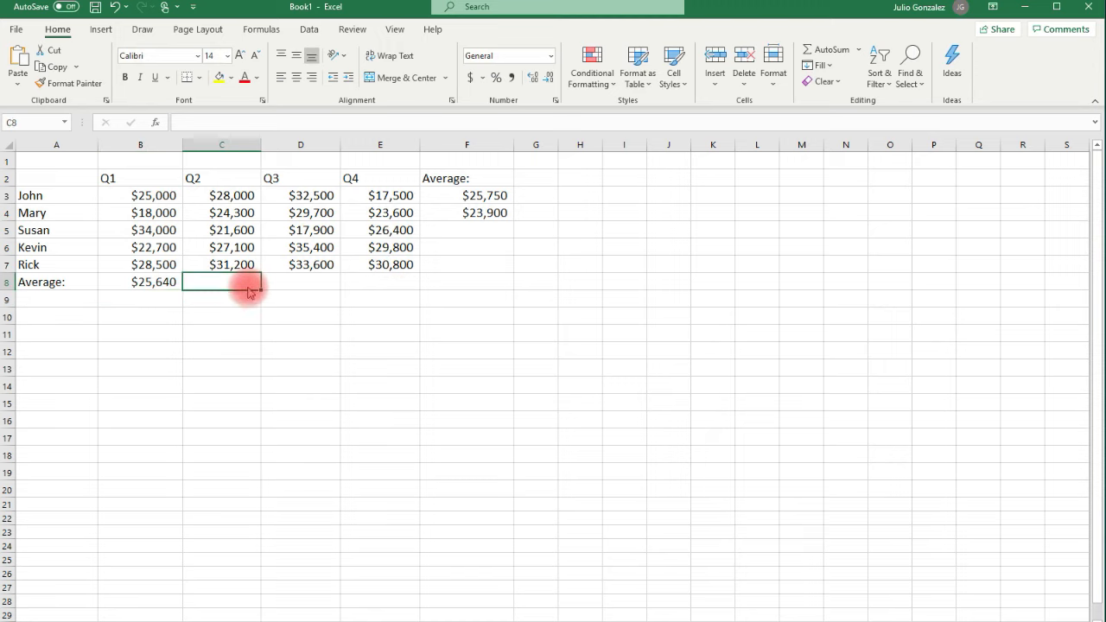
Start =AVERAGE( in C8 and select the Q2 sales range C3:C7.
type("=average(")
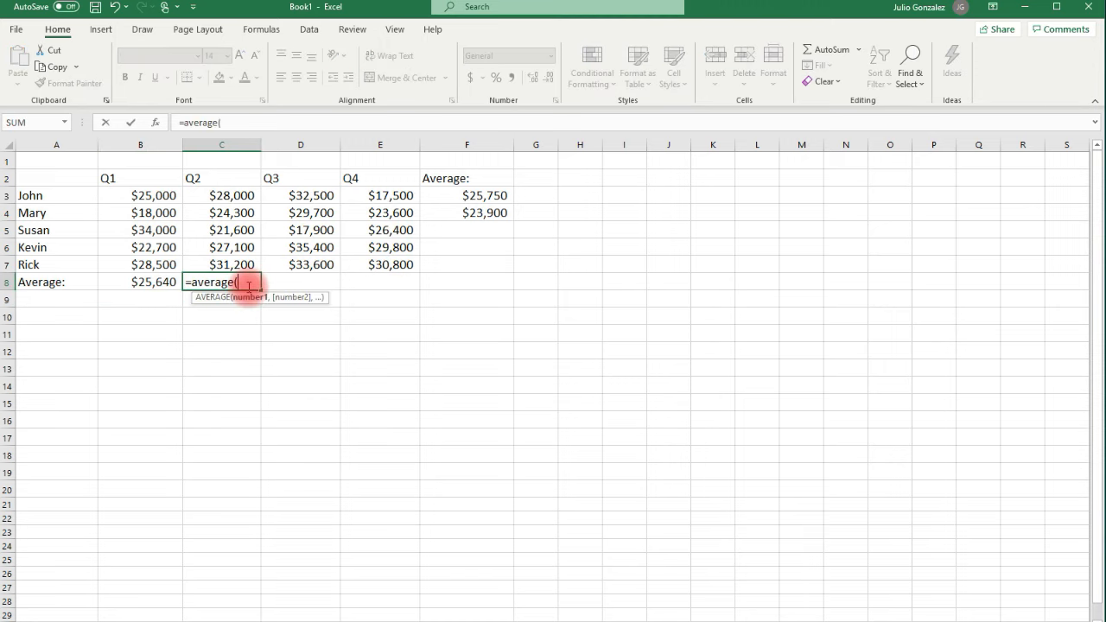
left_click_drag(222, 195, 221, 265)
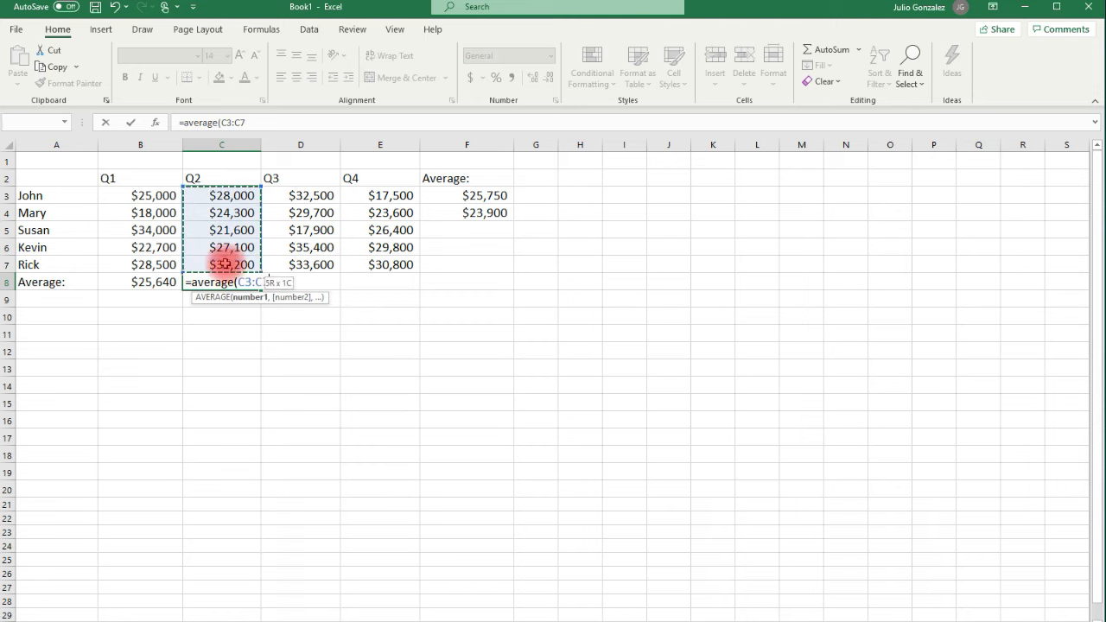